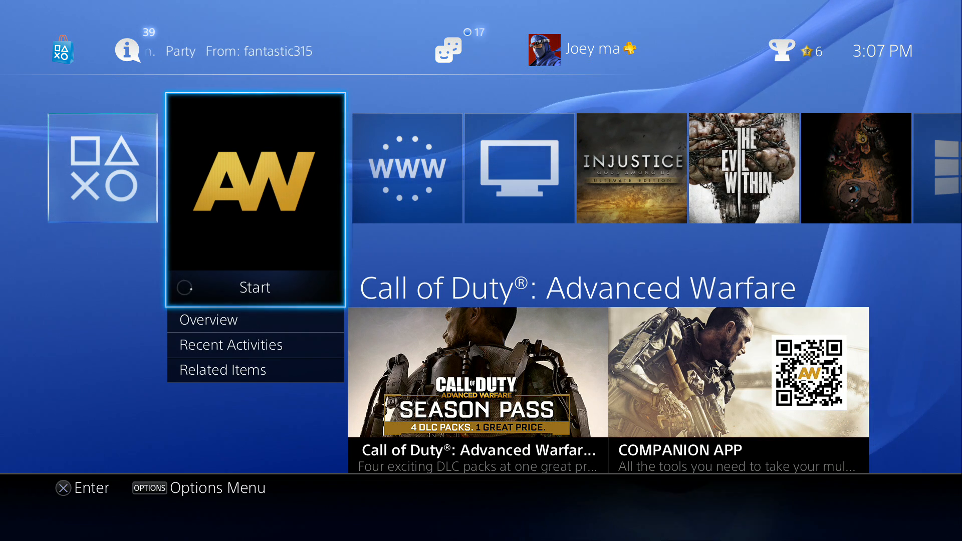
# Launch Call of Duty: Advanced Warfare, then leave its multiplayer menu for the PS4 function screen
pyautogui.click(255, 193)
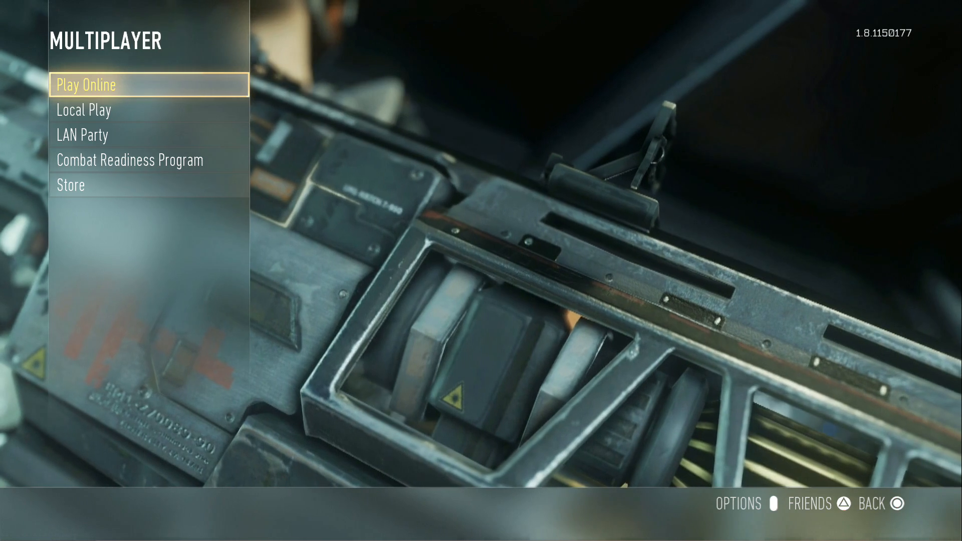
pyautogui.click(98, 84)
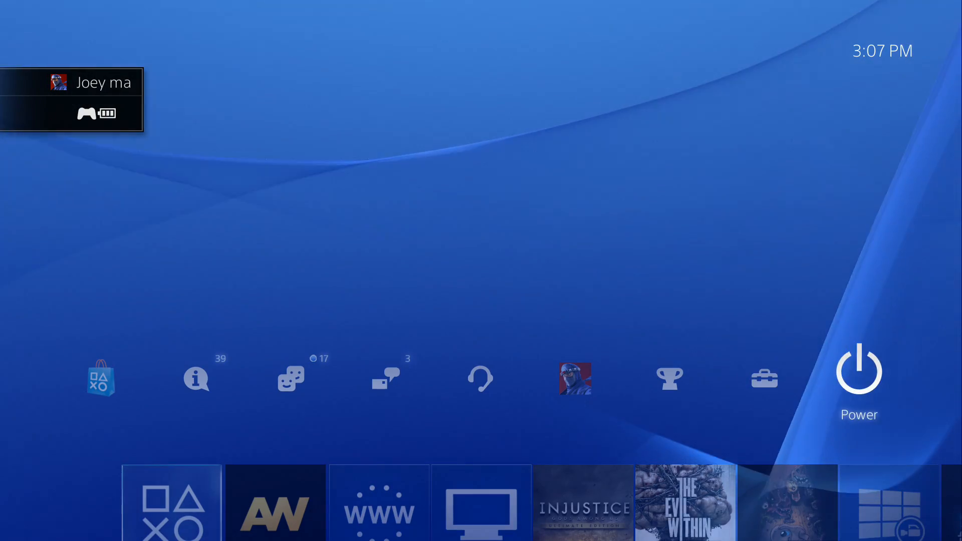
# Reach Set Up Internet Connection through Settings > Network
pyautogui.click(764, 378)
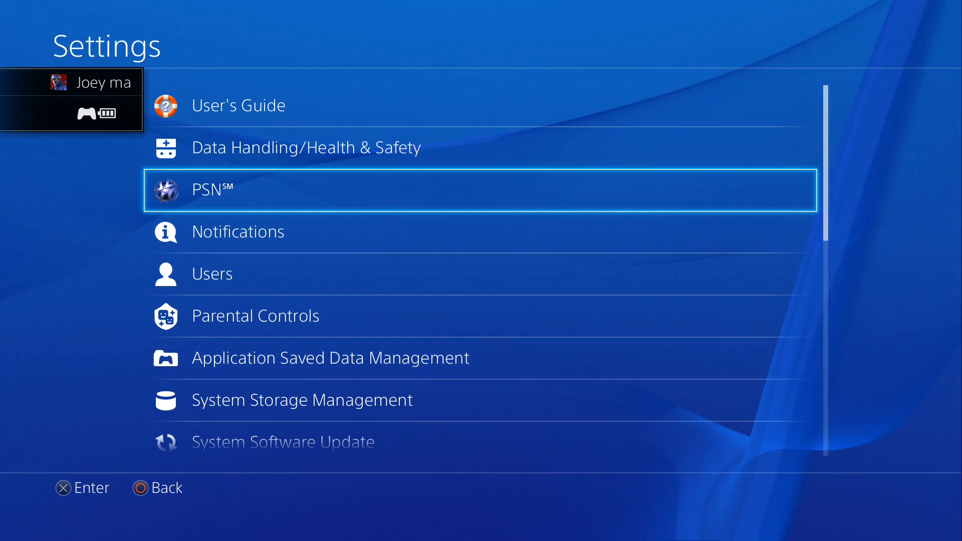
pyautogui.scroll(-3)
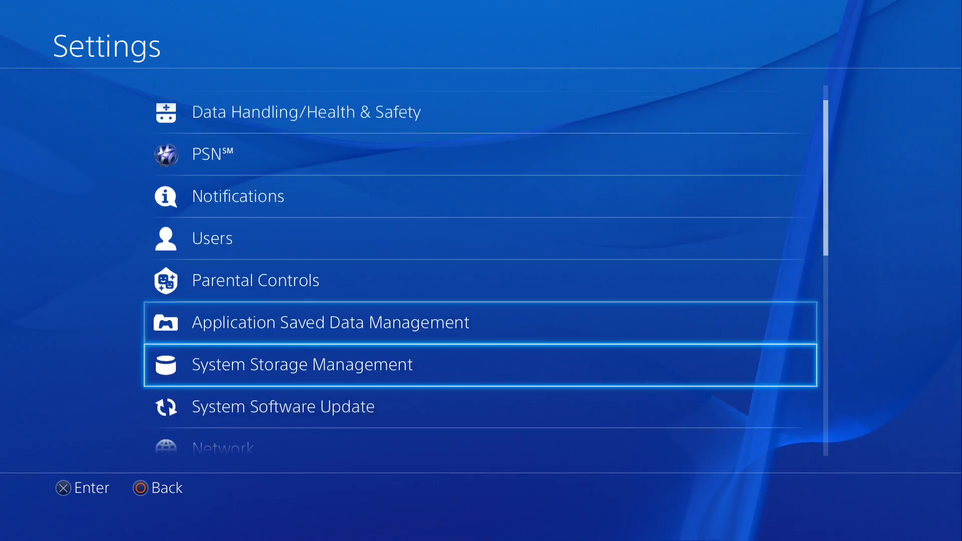
pyautogui.click(222, 447)
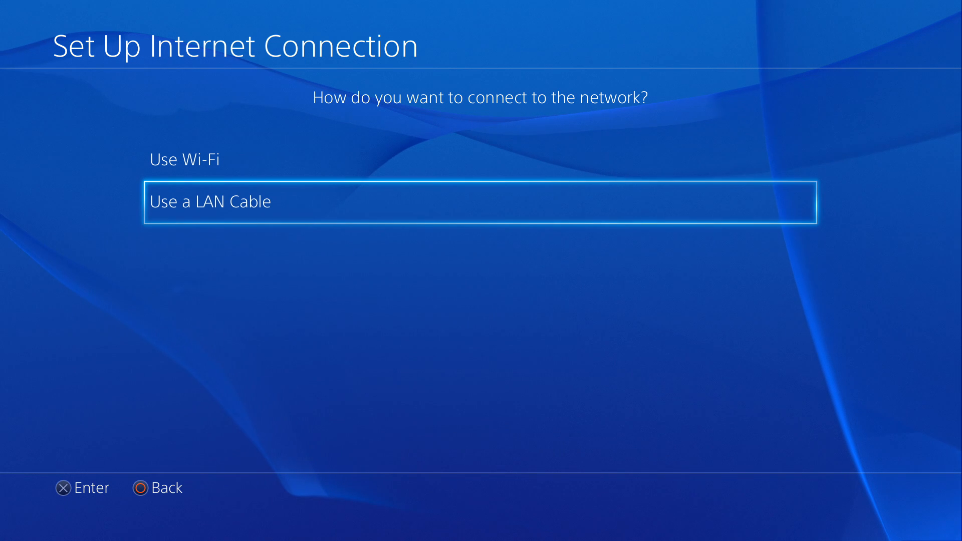
# Choose a wired LAN cable custom connection with automatic IP address settings
pyautogui.click(484, 202)
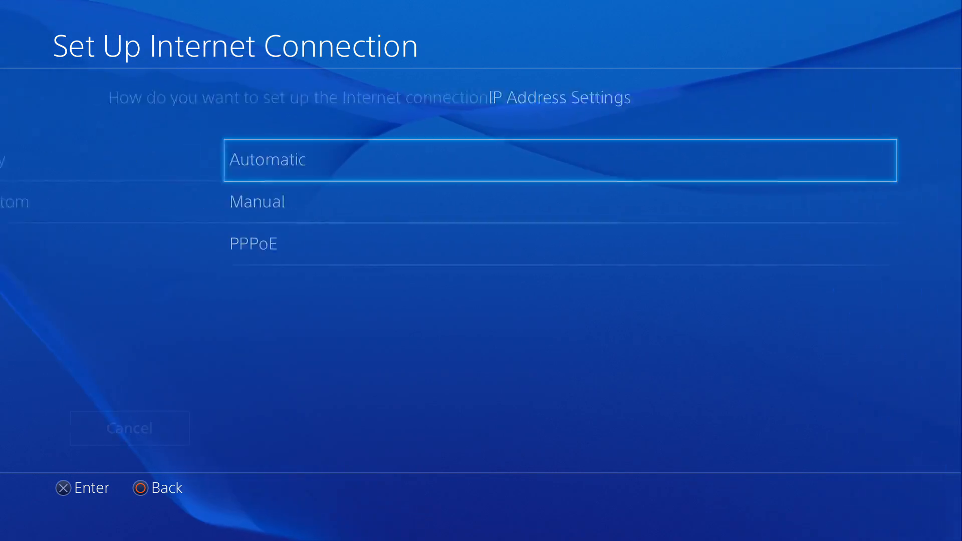
pyautogui.click(559, 160)
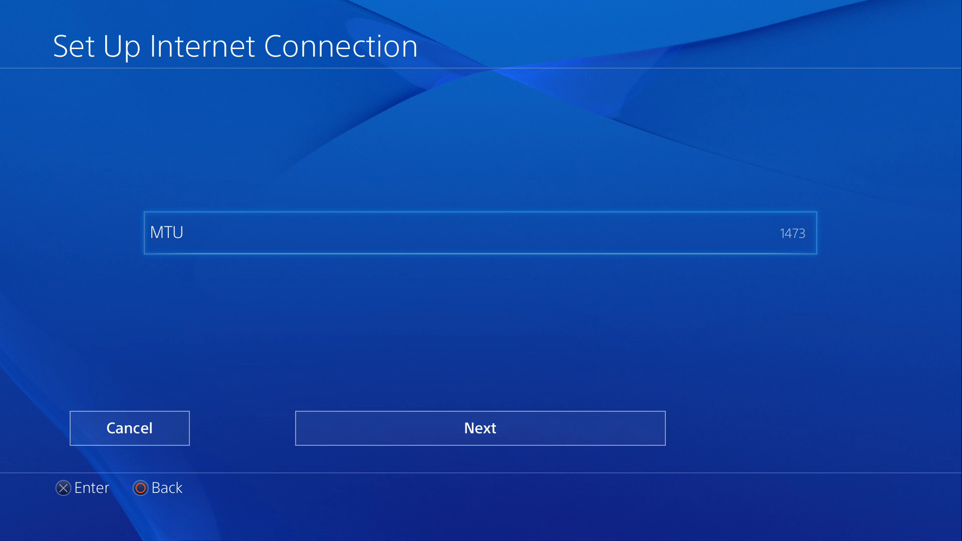
# Set the MTU value to 1473 and update the internet settings
pyautogui.click(480, 234)
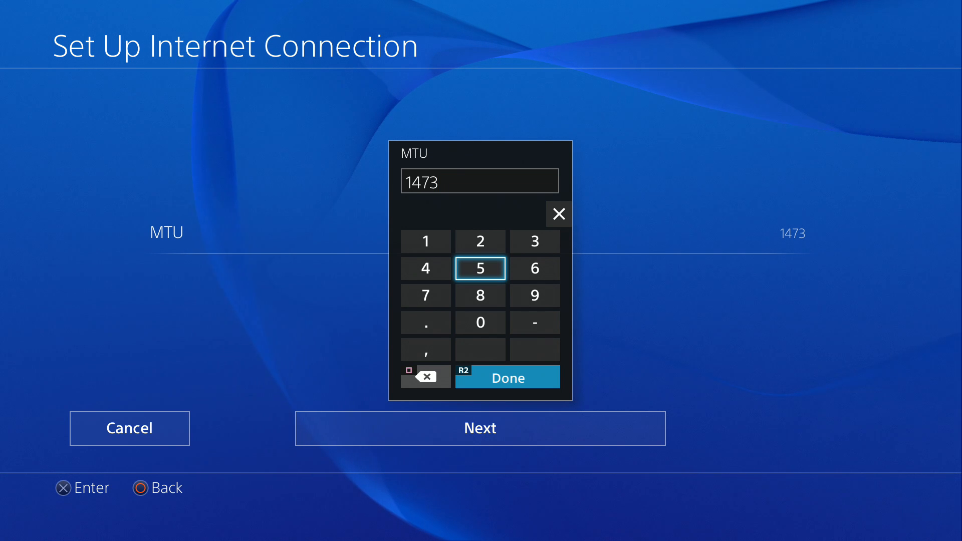
pyautogui.click(507, 378)
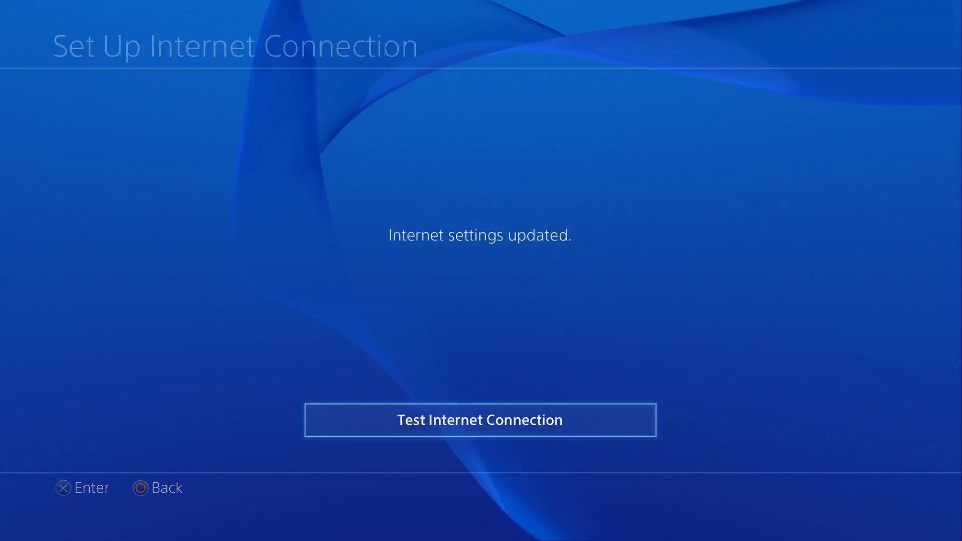
# Finish setup, relaunch Advanced Warfare and select Play Online in Multiplayer
pyautogui.click(480, 420)
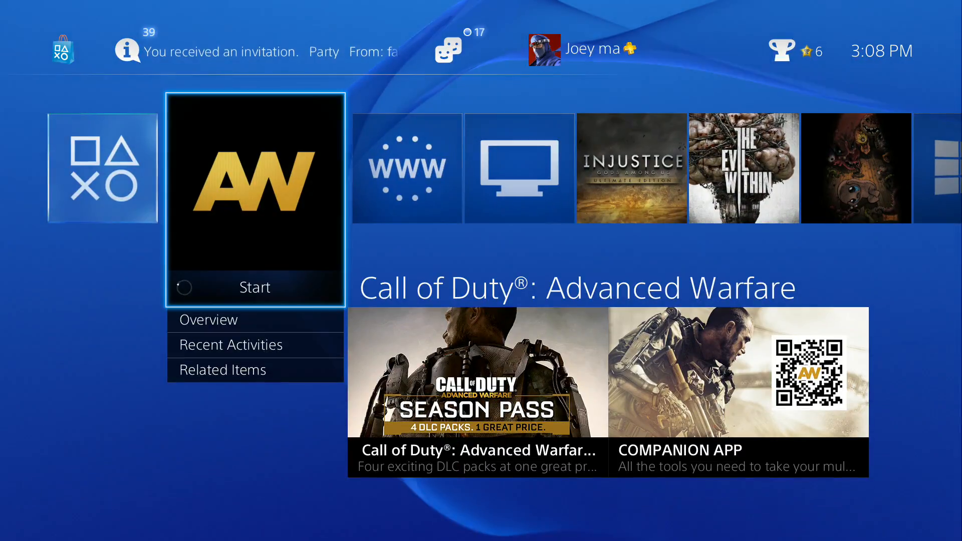
pyautogui.click(253, 287)
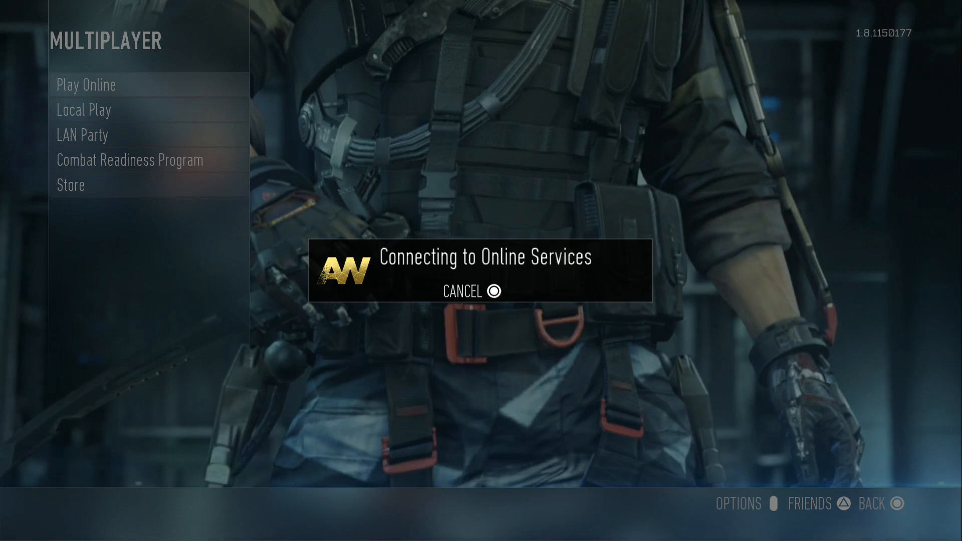